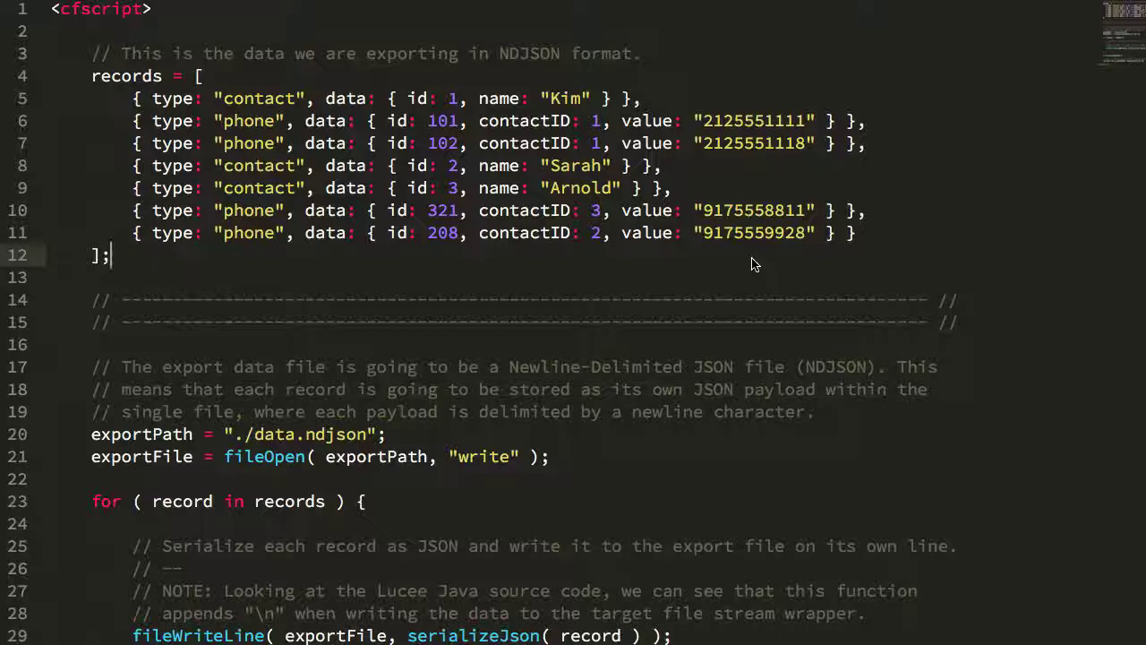
mouse_move(526, 54)
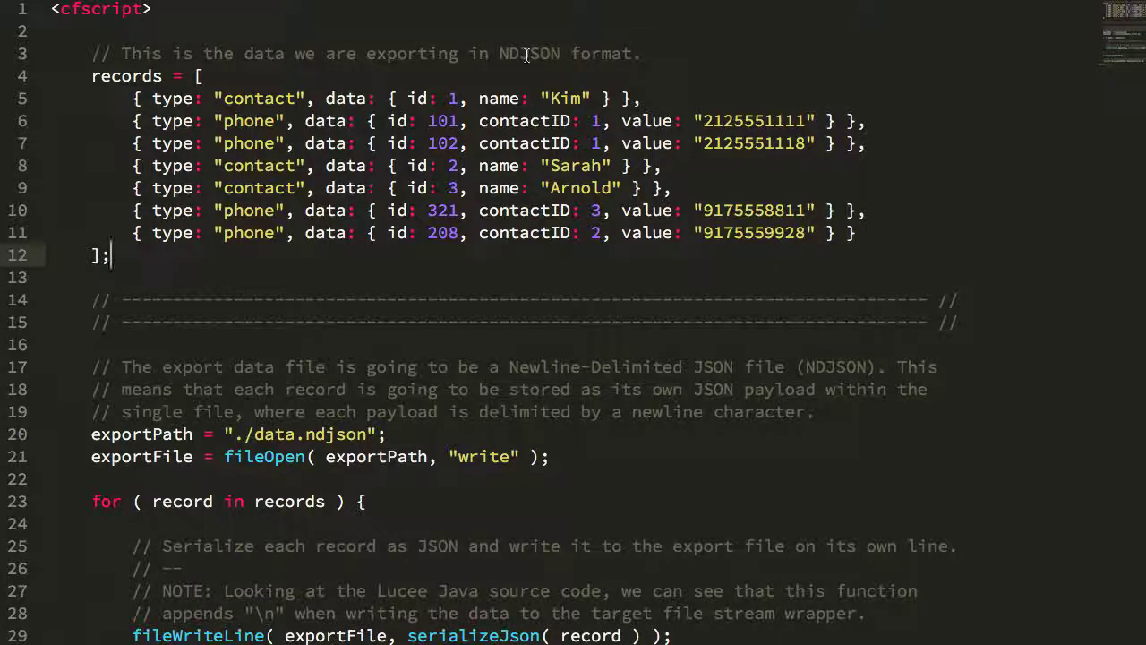
Switch to the data.ndjson output and highlight every use of exportPath while reviewing the seven JSON lines
double_click(530, 54)
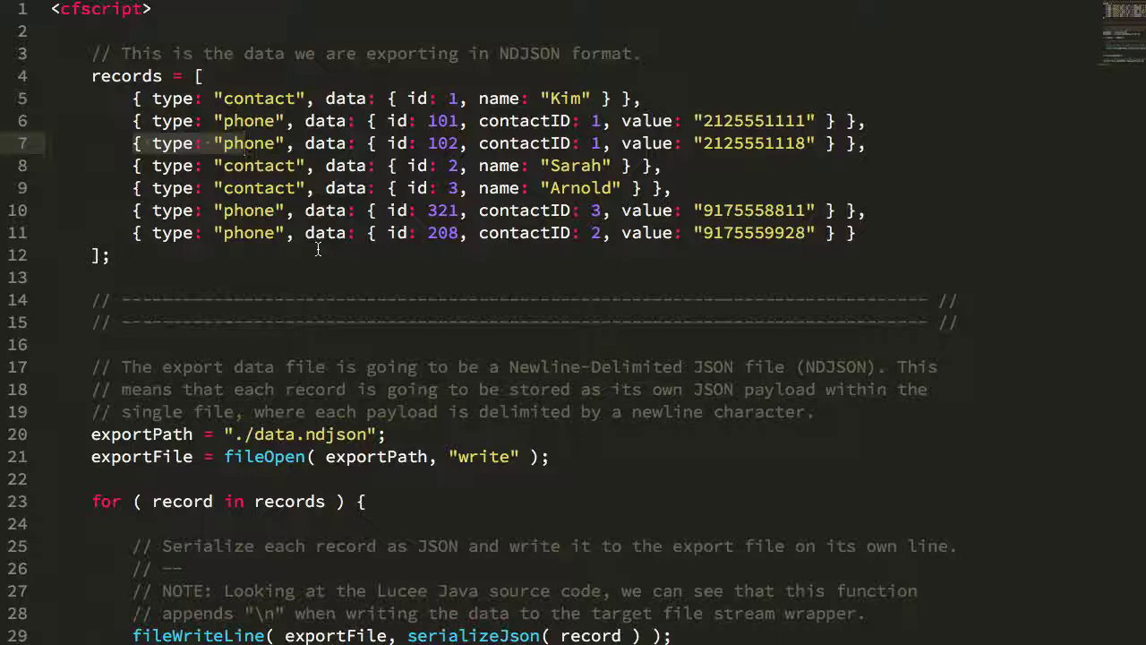
mouse_move(311, 272)
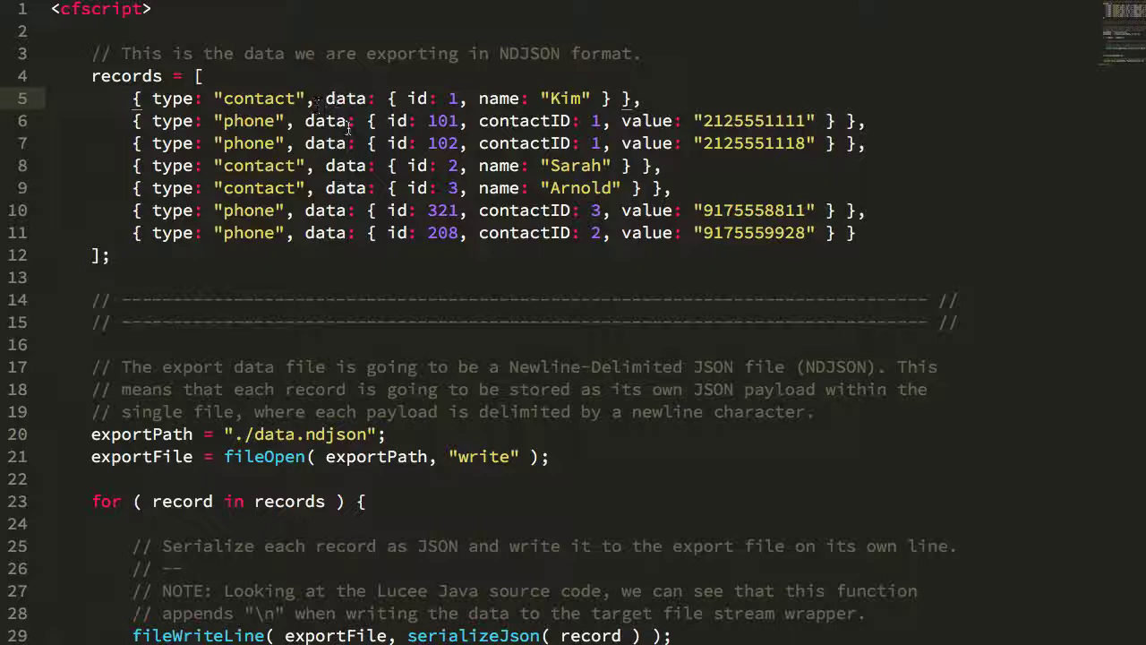
left_click_drag(392, 99, 641, 99)
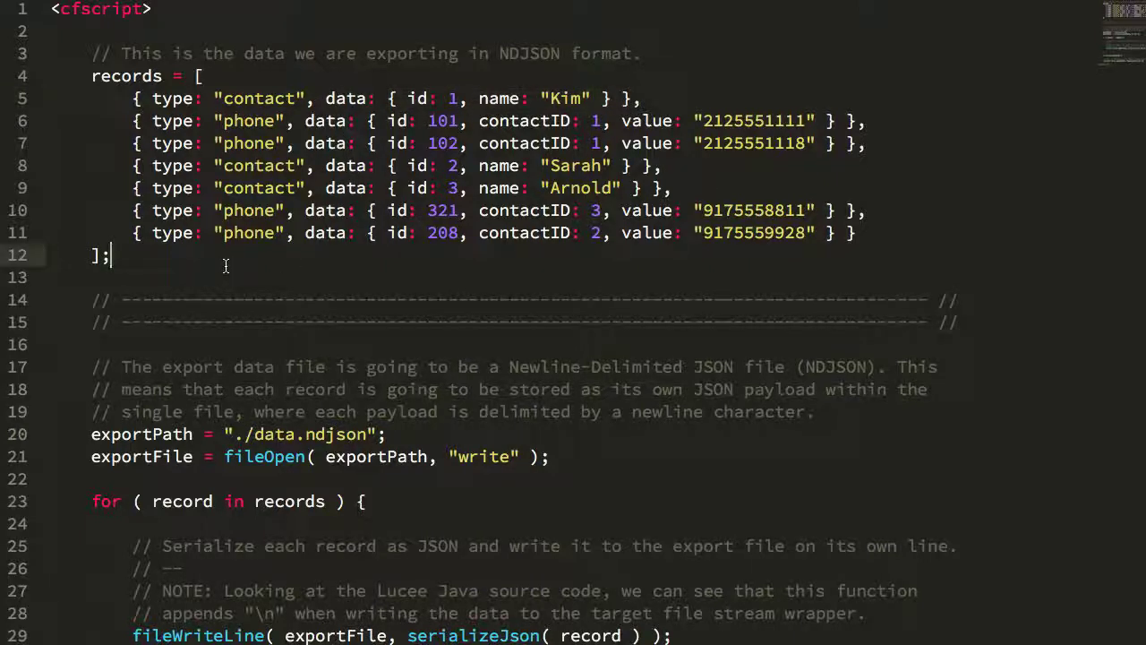
scroll("down", 3)
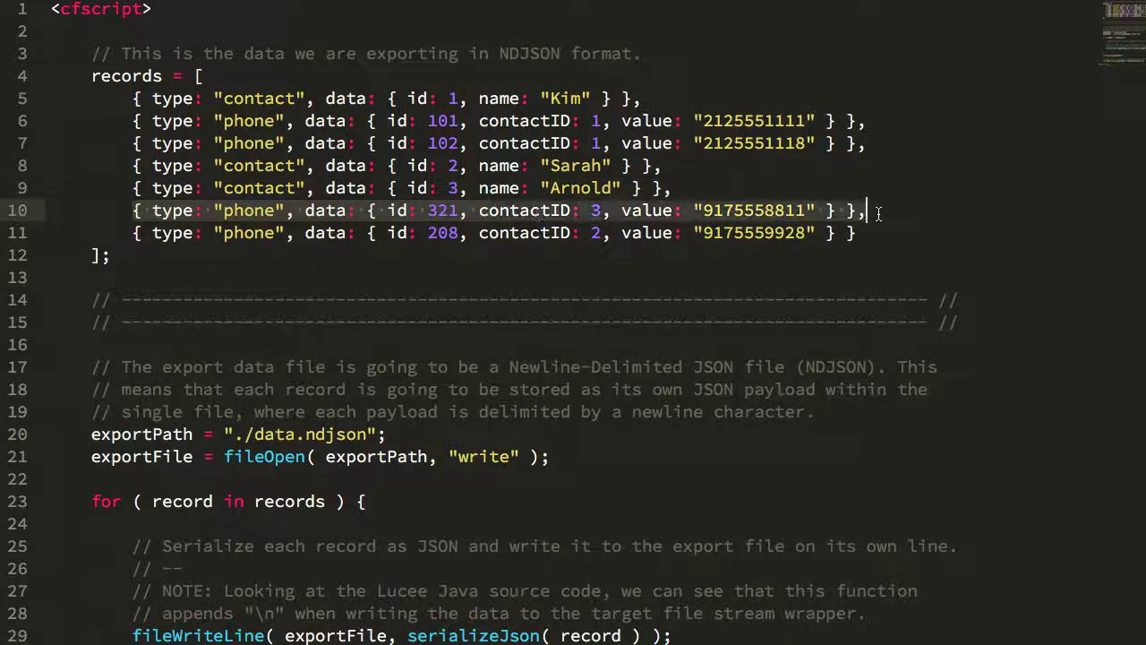
scroll("down", 3)
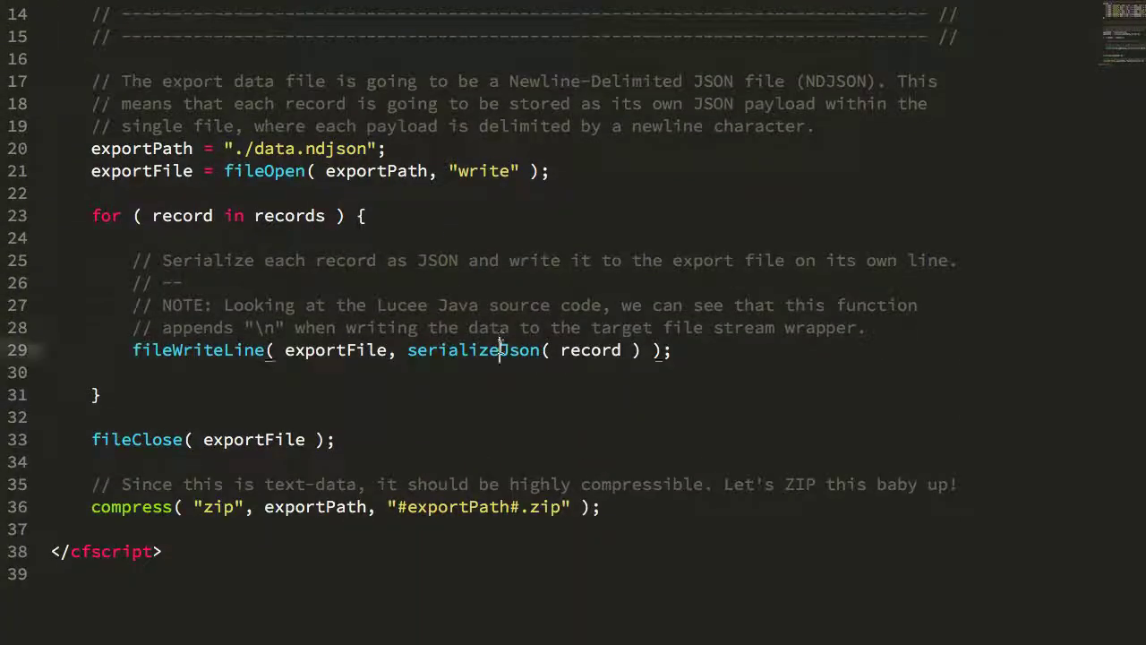
double_click(473, 350)
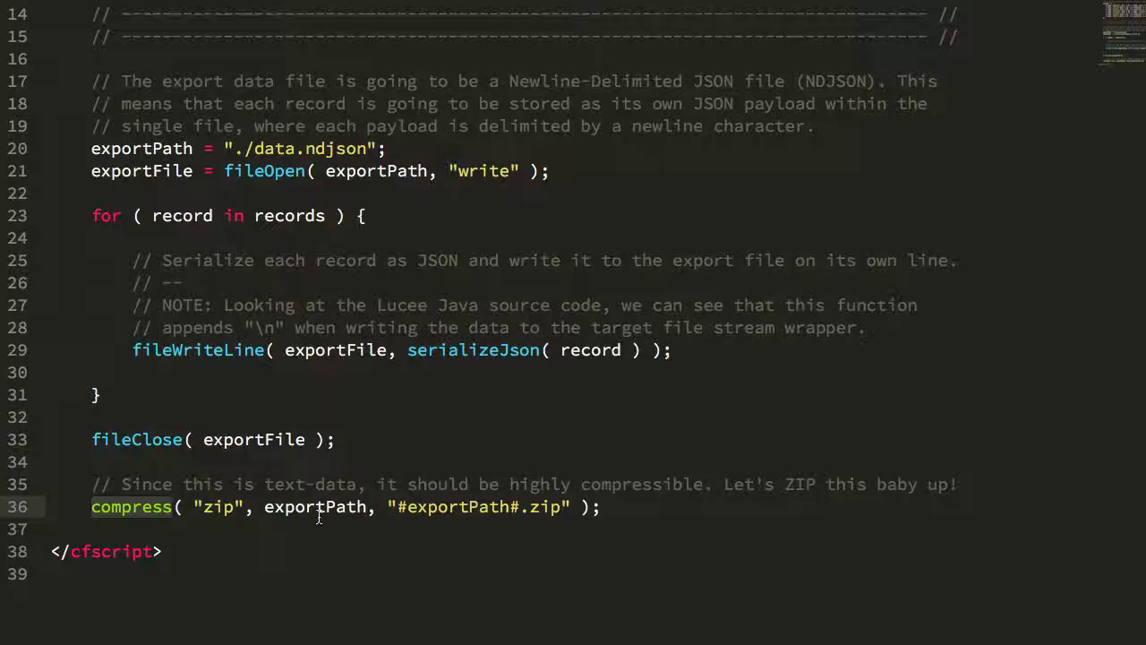
double_click(315, 505)
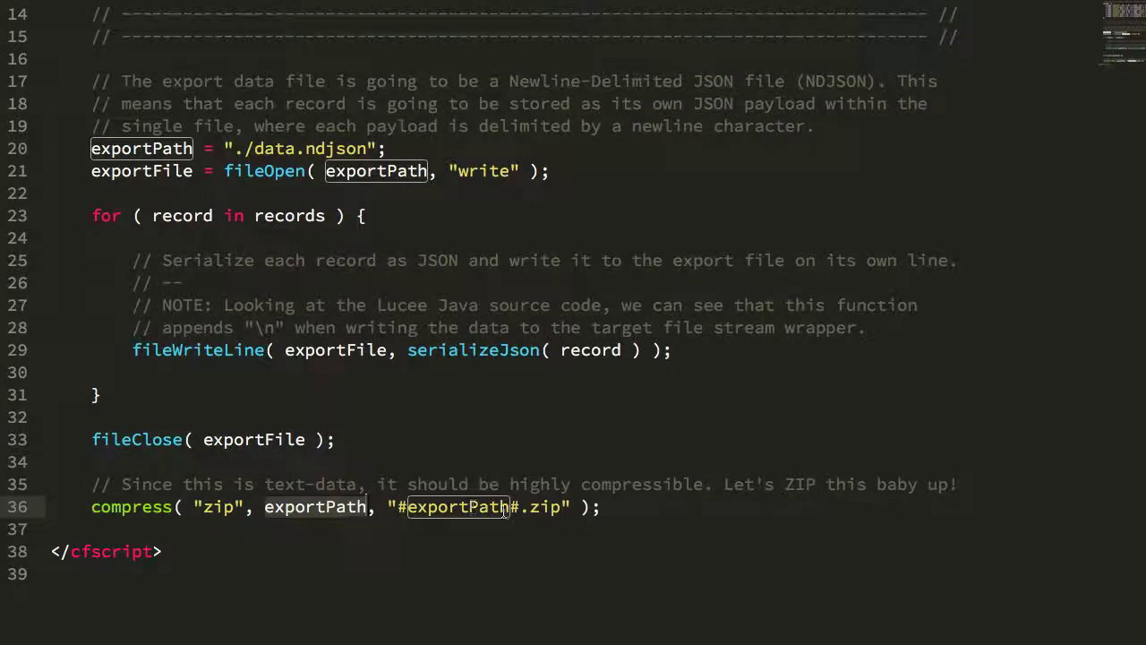
mouse_move(643, 505)
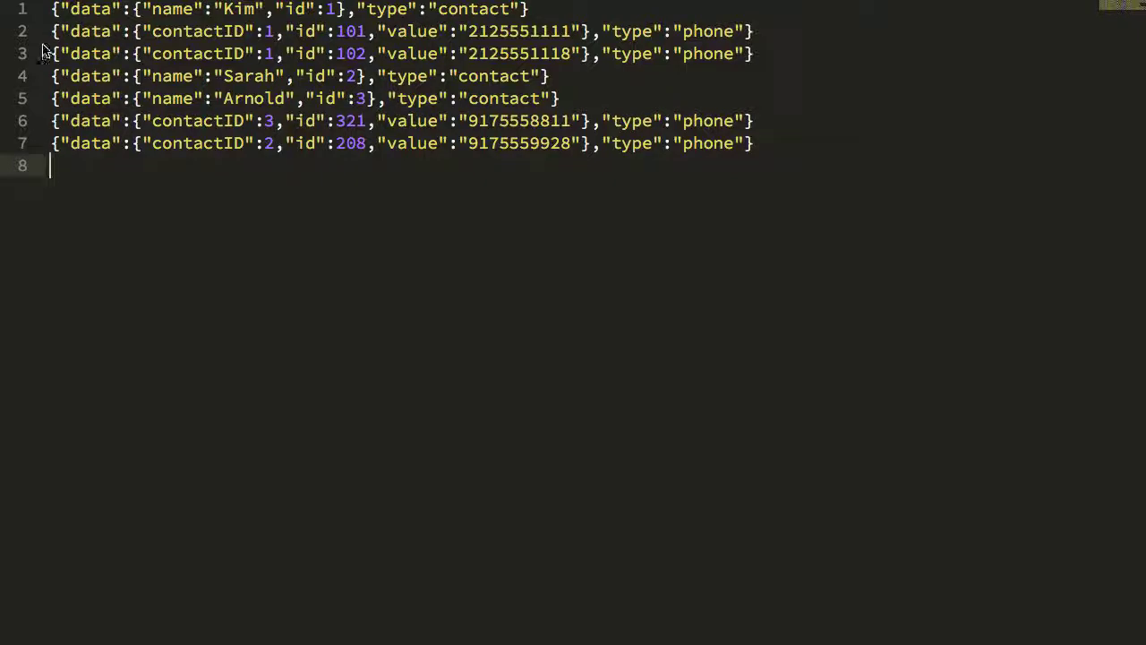
mouse_move(90, 261)
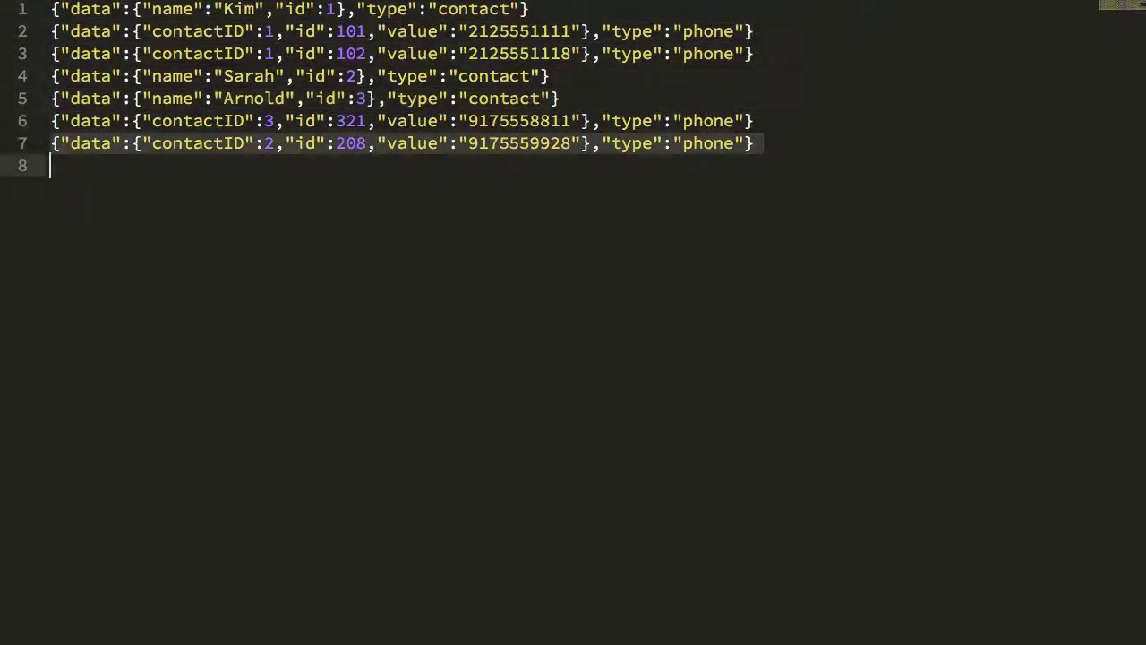
mouse_move(149, 236)
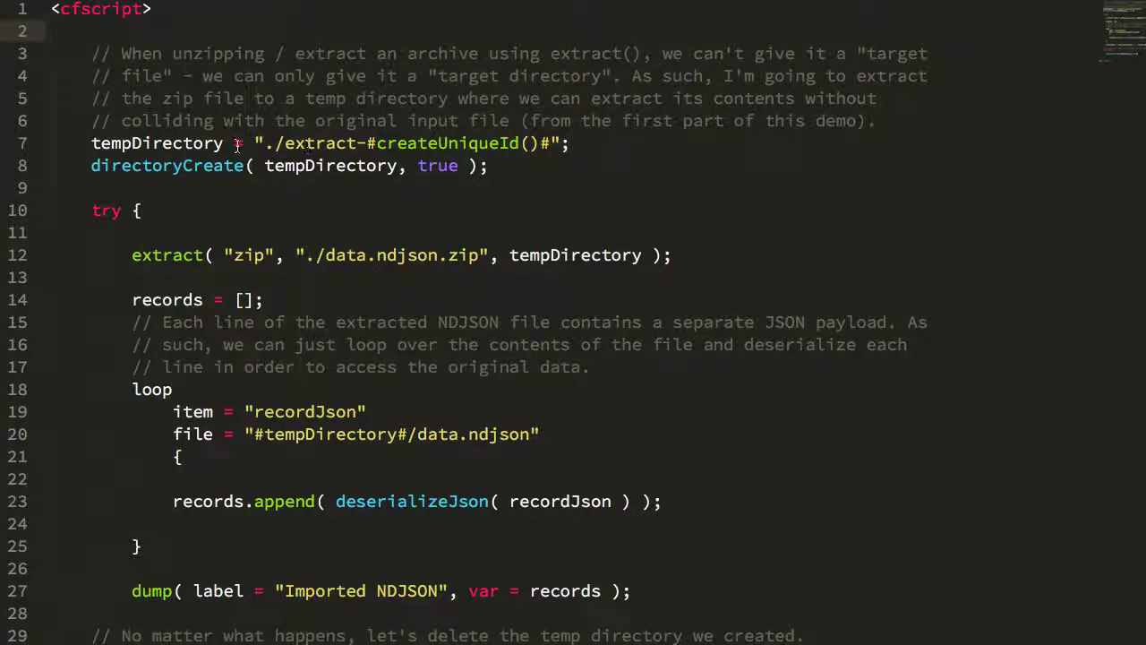
Bring up import.cfm showing the extract() call and line-by-line deserialize loop
double_click(158, 143)
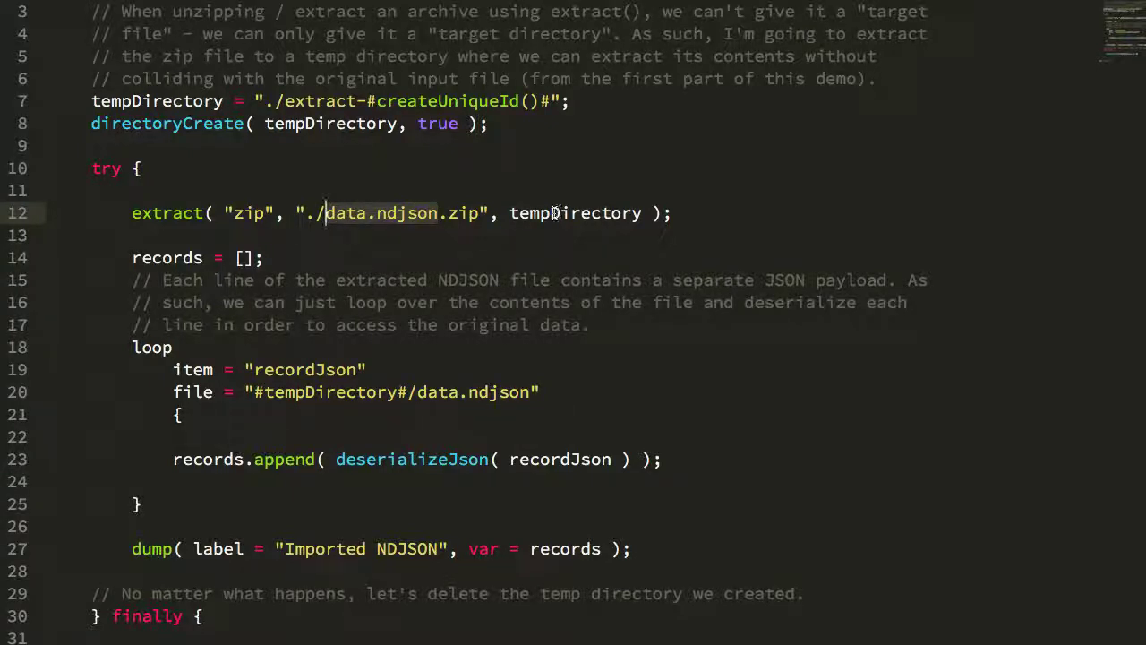
scroll("down", 3)
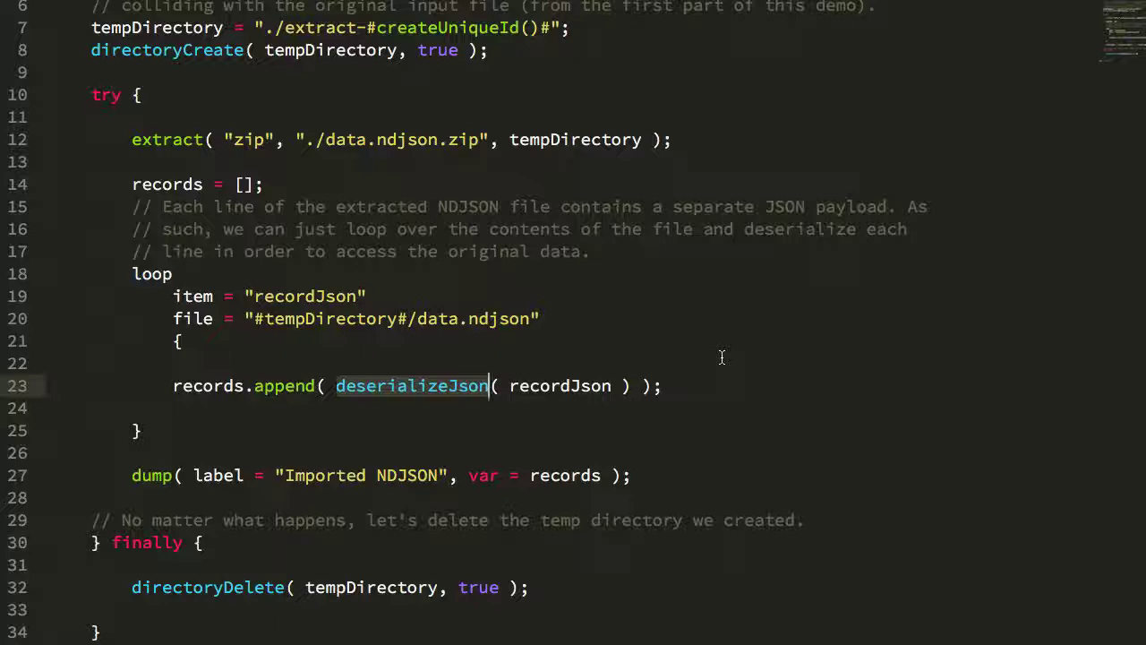
left_click(205, 385)
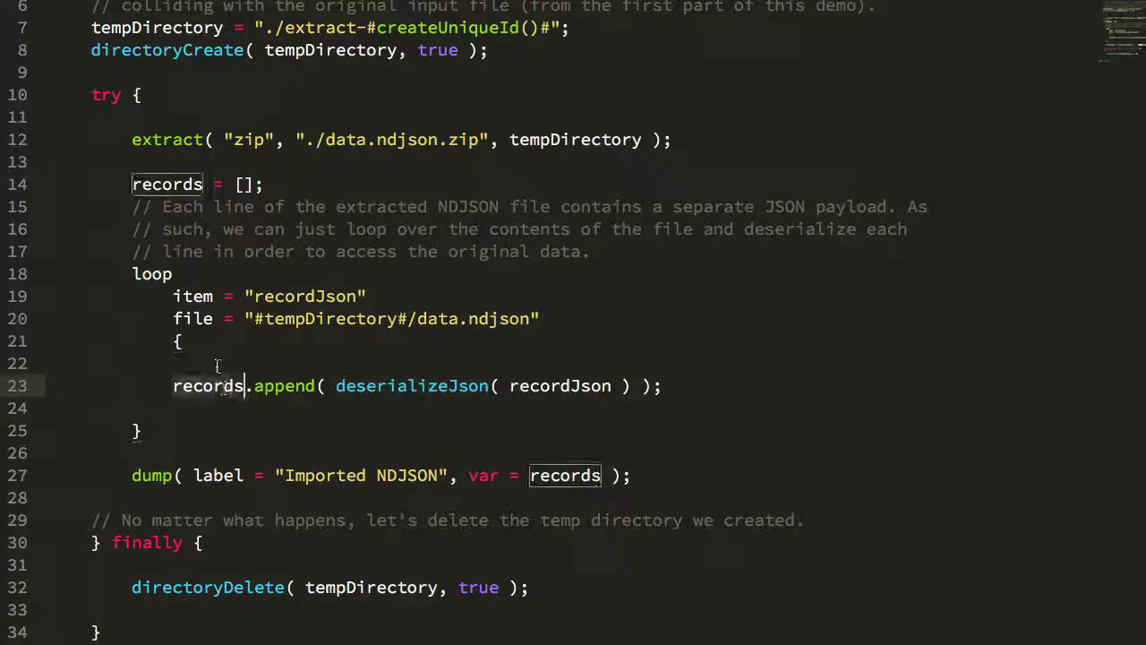
scroll("down", 3)
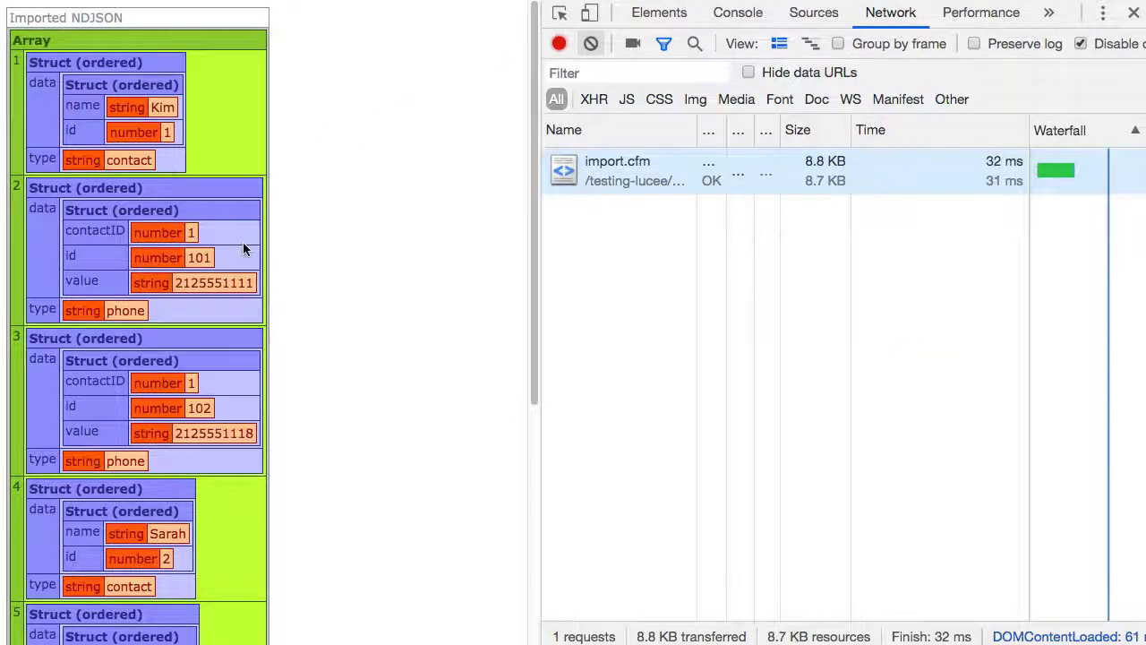
Scroll the Imported NDJSON dump to see the Kim and Sarah records with their phone structs
scroll("down", 3)
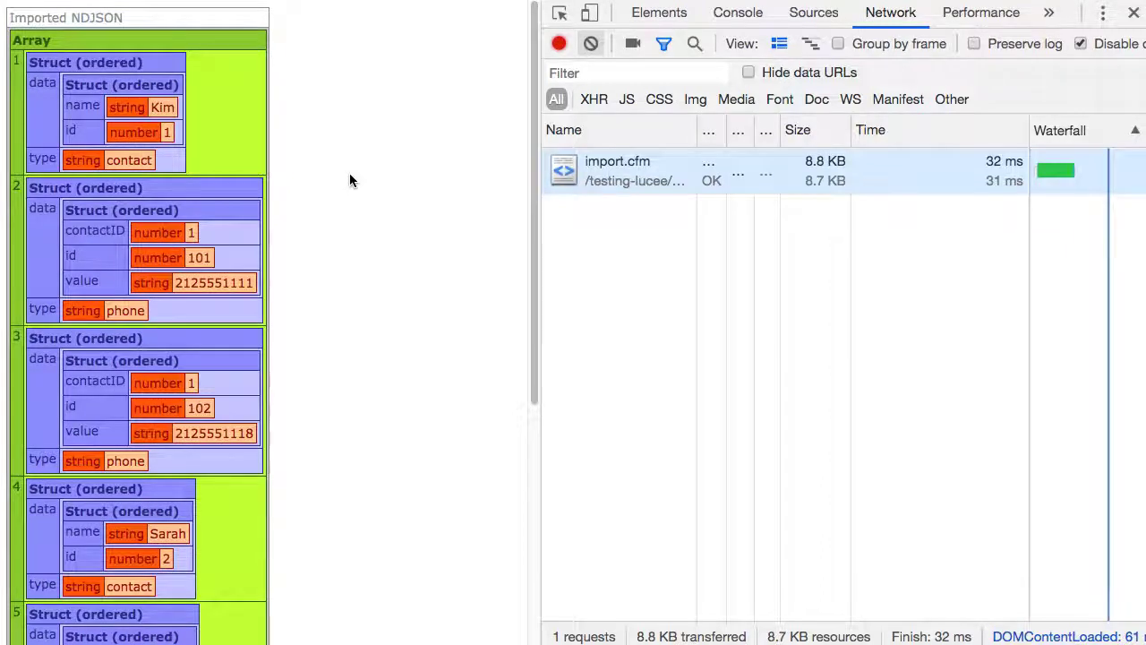
mouse_move(330, 169)
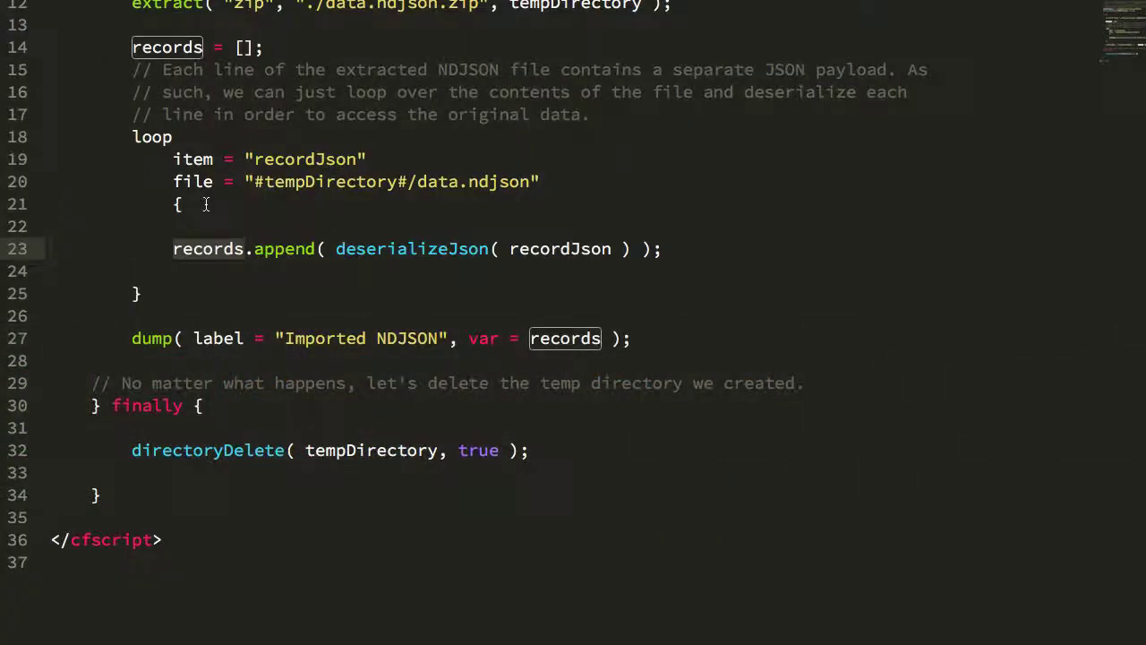
scroll("up", 3)
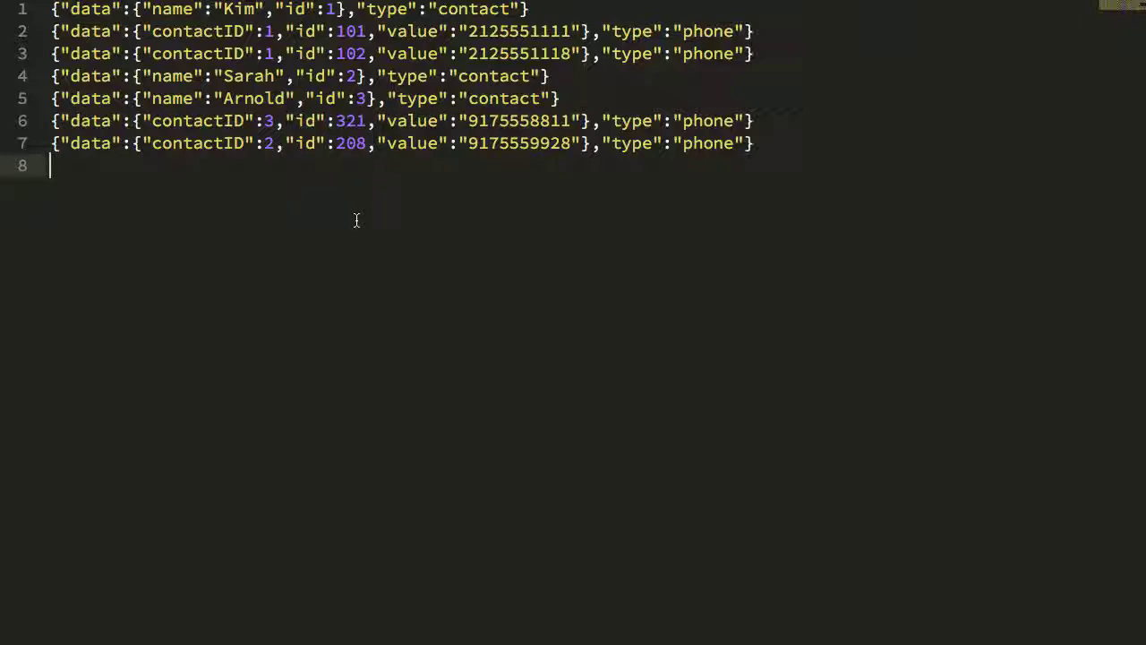
mouse_move(201, 267)
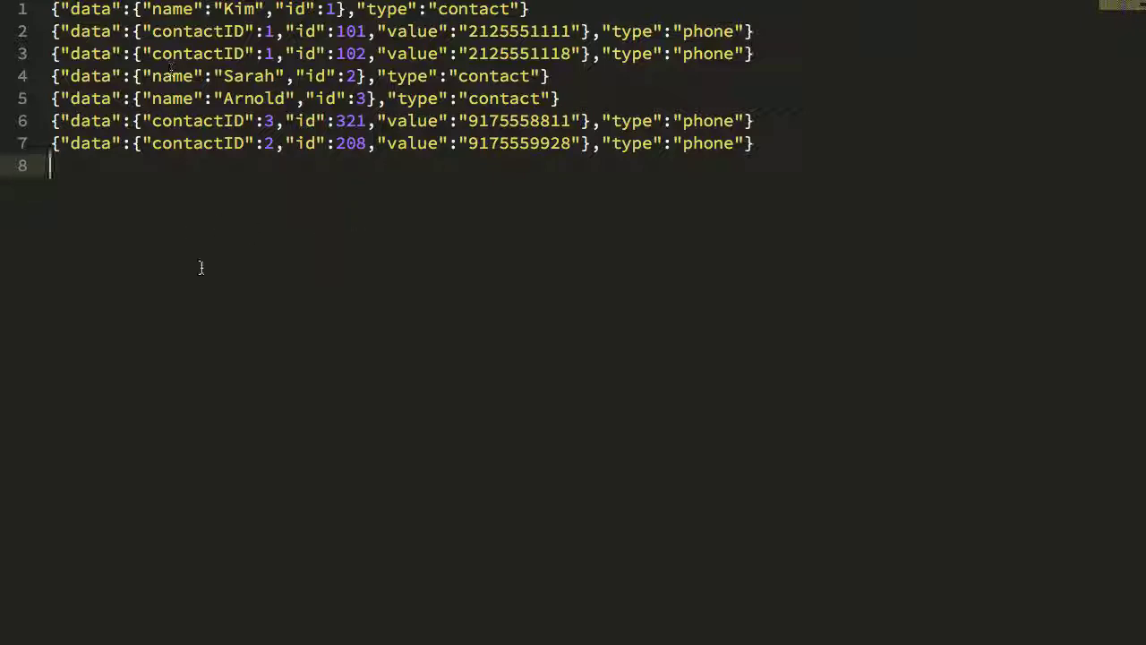